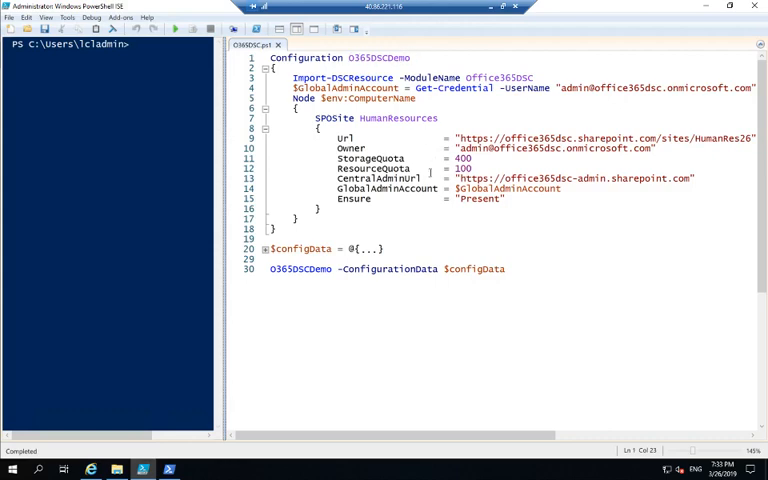
Run the Office365DSC script with the global admin credentials and start the HumanResources configuration.
{"action": "double_click", "coordinate": [333, 117]}
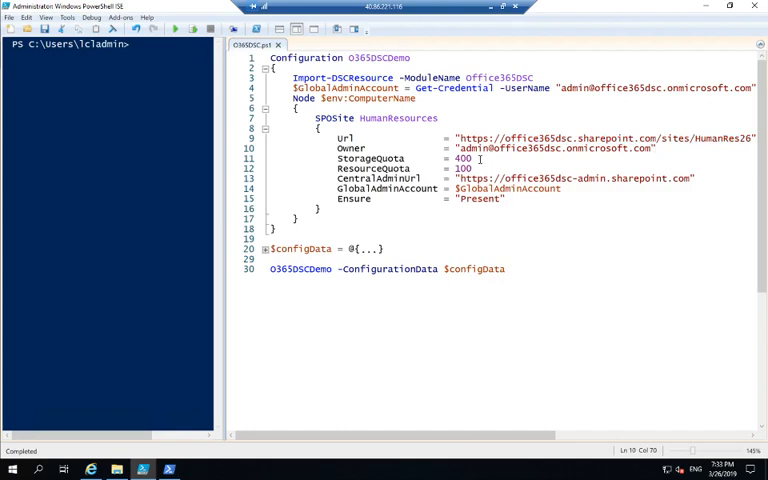
{"action": "double_click", "coordinate": [460, 158]}
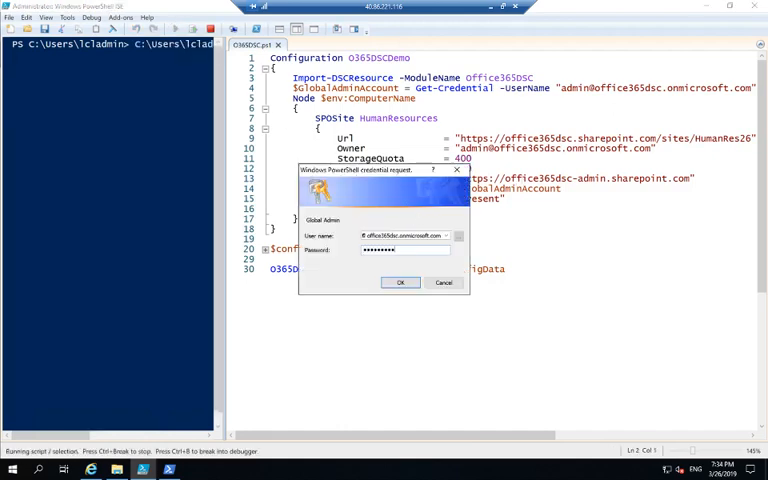
{"action": "left_click", "coordinate": [399, 282]}
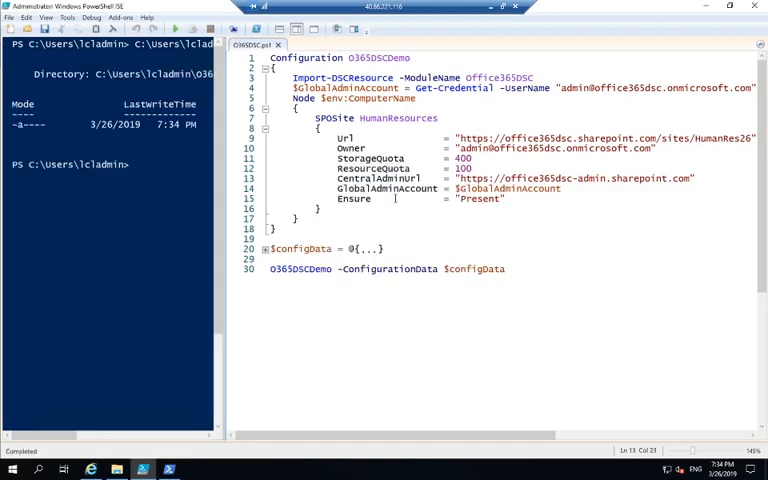
{"action": "type", "text": "cls"}
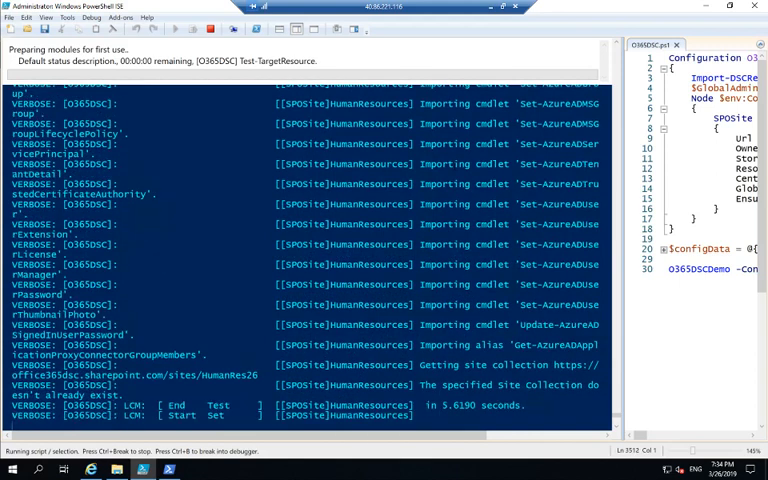
{"action": "scroll", "scroll_direction": "down", "scroll_amount": 3}
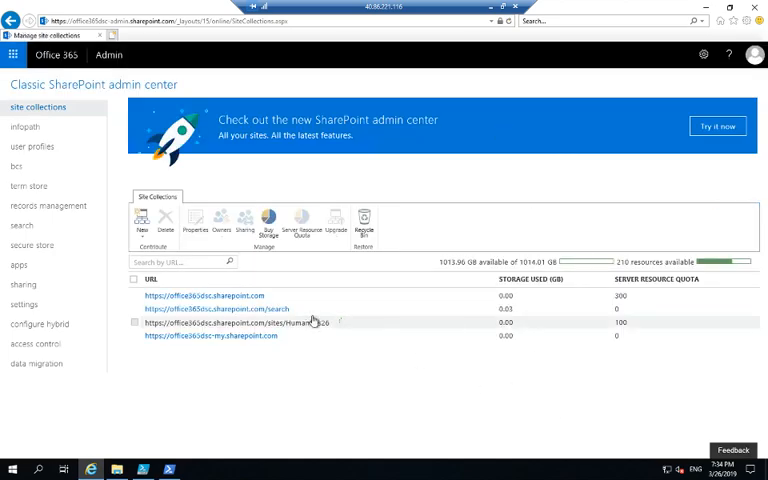
{"action": "mouse_move", "coordinate": [623, 327]}
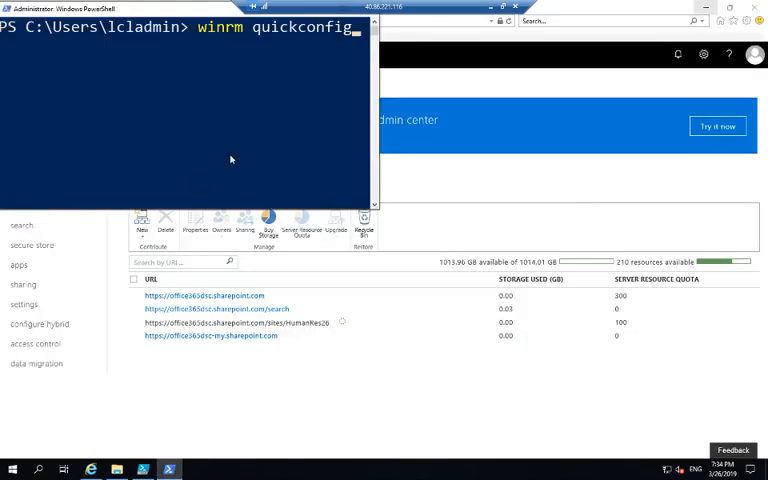
Install PowerShellGet, then run Test-DscConfiguration -Detailed to confirm the HumanResources site is in desired state.
{"action": "type", "text": "Install-Module PowerShellGet -Force"}
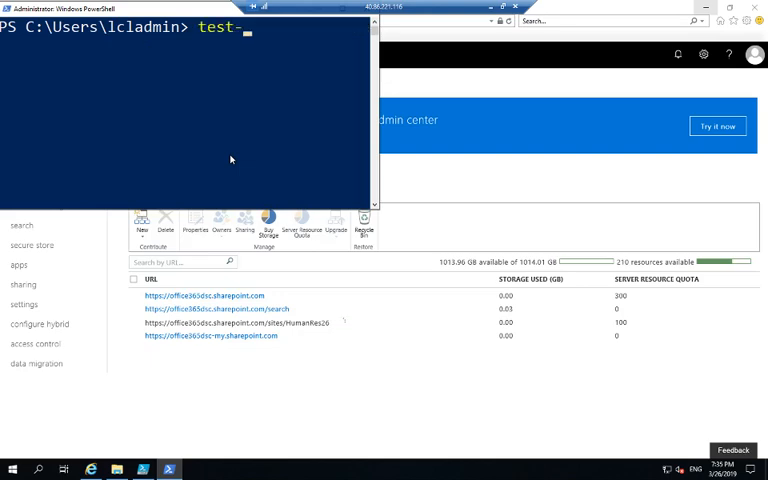
{"action": "type", "text": "Test-DscConfiguration"}
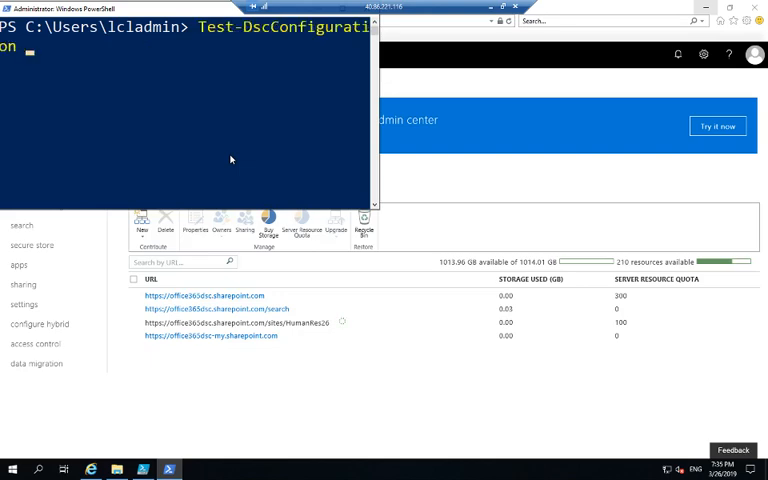
{"action": "type", "text": "-Detailed"}
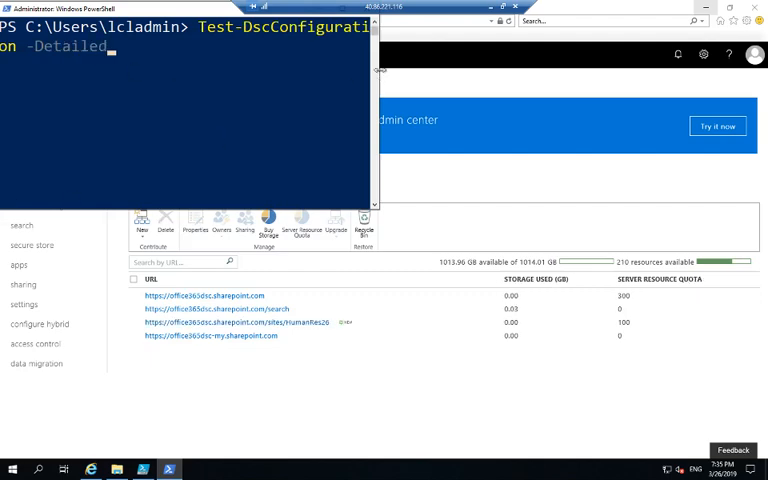
{"action": "key", "text": "Return"}
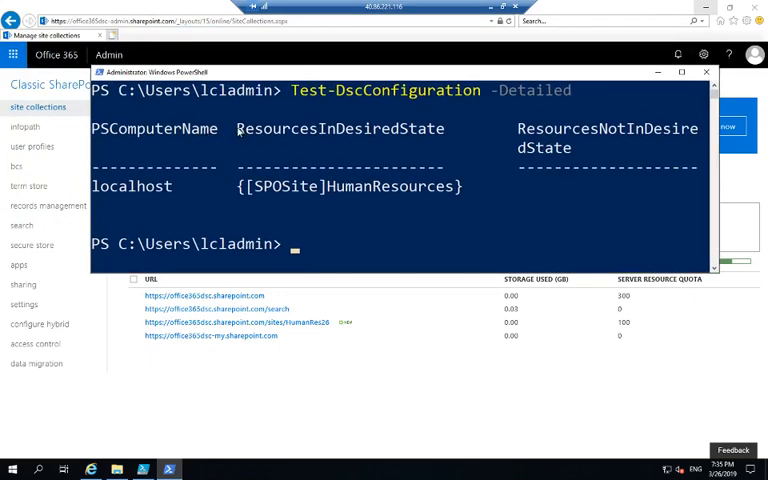
{"action": "mouse_move", "coordinate": [470, 195]}
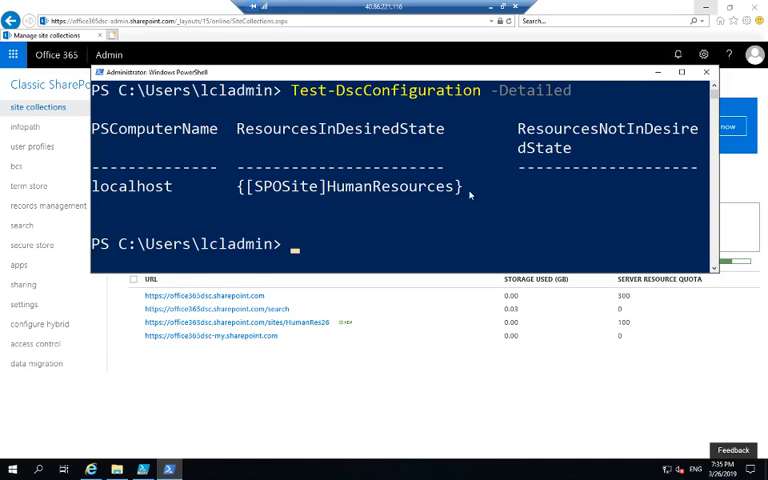
{"action": "mouse_move", "coordinate": [323, 199]}
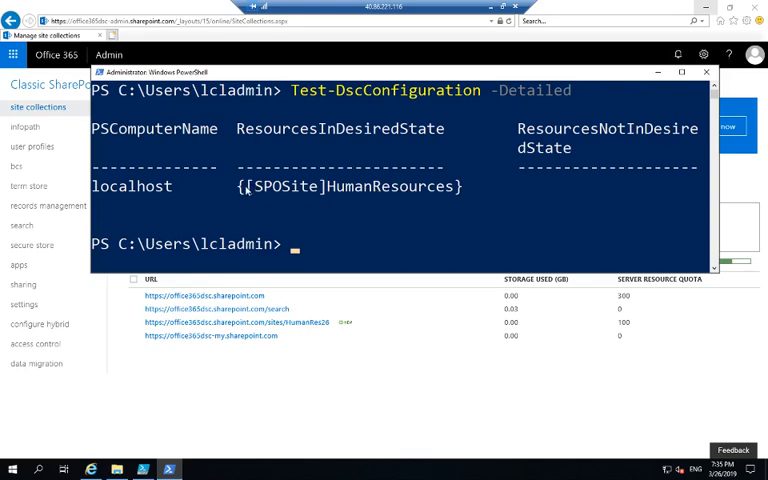
{"action": "mouse_move", "coordinate": [345, 382]}
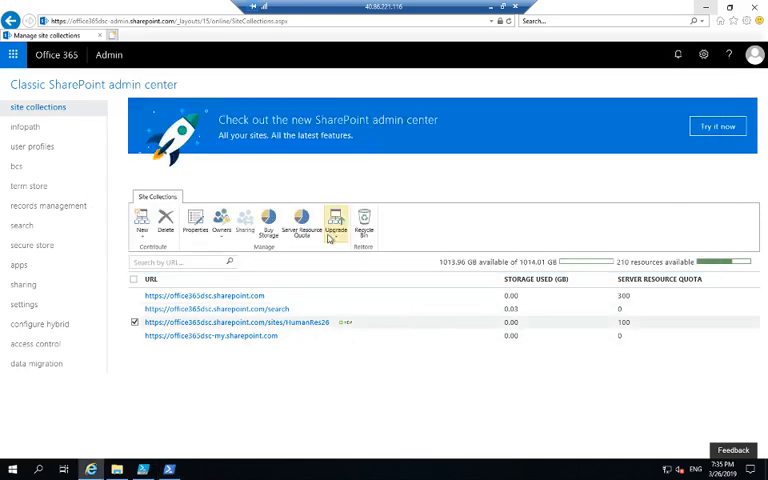
Set HumanRes26's server resource quota to 120 and save it.
{"action": "left_click", "coordinate": [303, 222]}
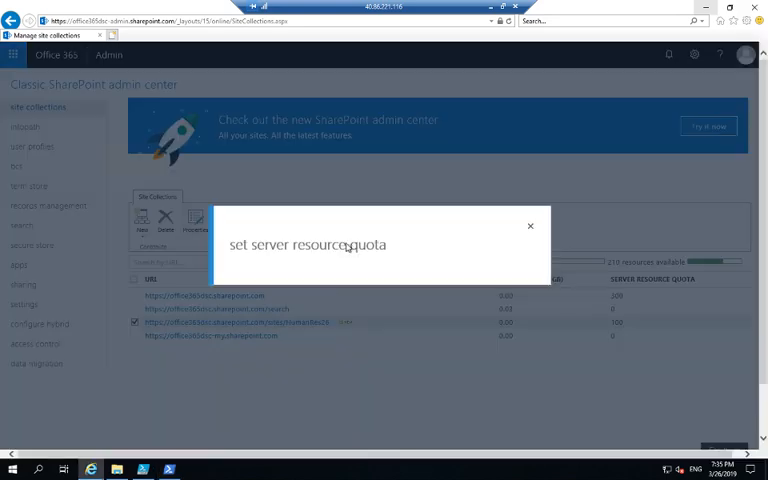
{"action": "mouse_move", "coordinate": [349, 249]}
{"action": "type", "text": "120"}
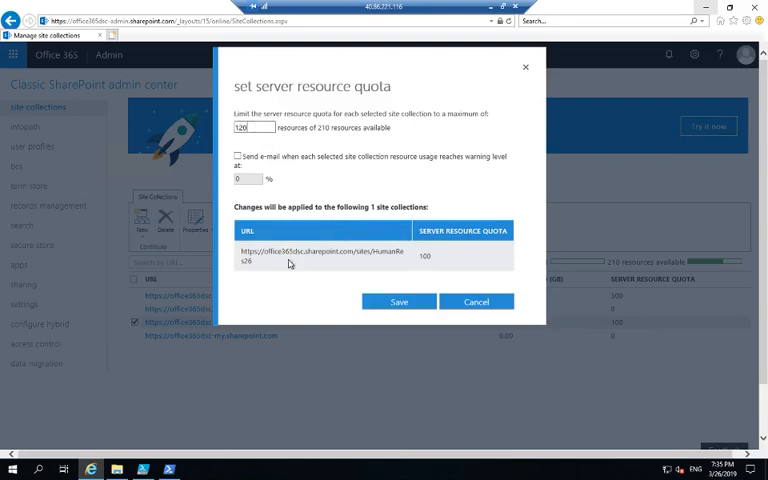
{"action": "left_click", "coordinate": [398, 301]}
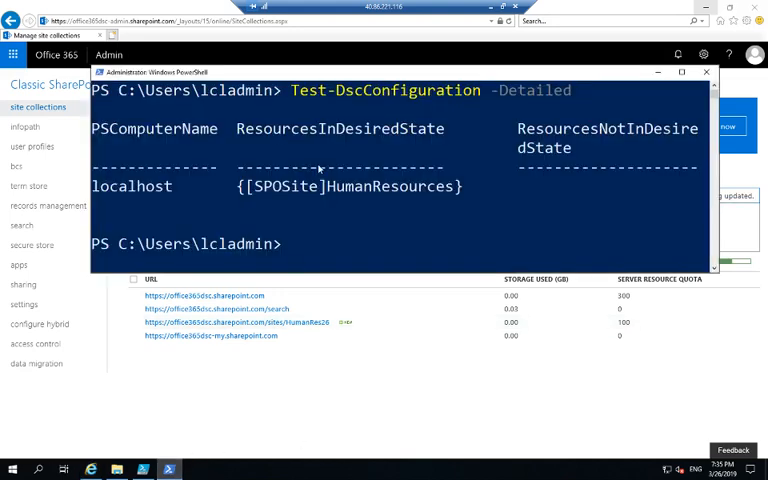
Rerun Test-DscConfiguration -Detailed, now reporting HumanResources SPOSite not in desired state.
{"action": "key", "text": "Return"}
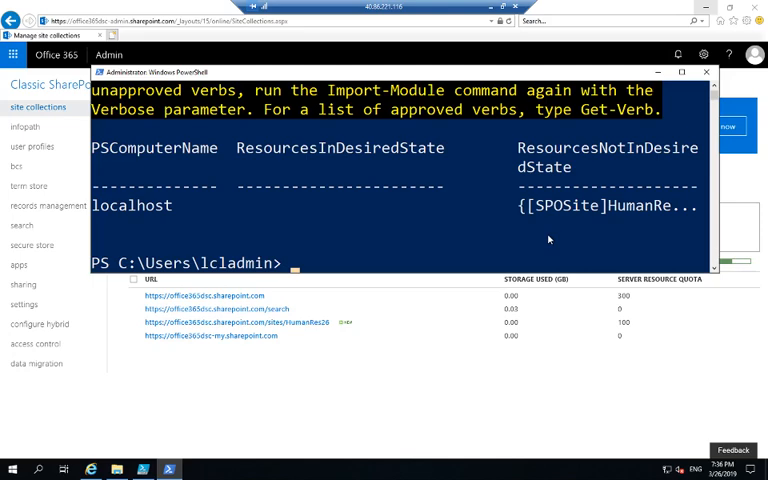
{"action": "mouse_move", "coordinate": [443, 352]}
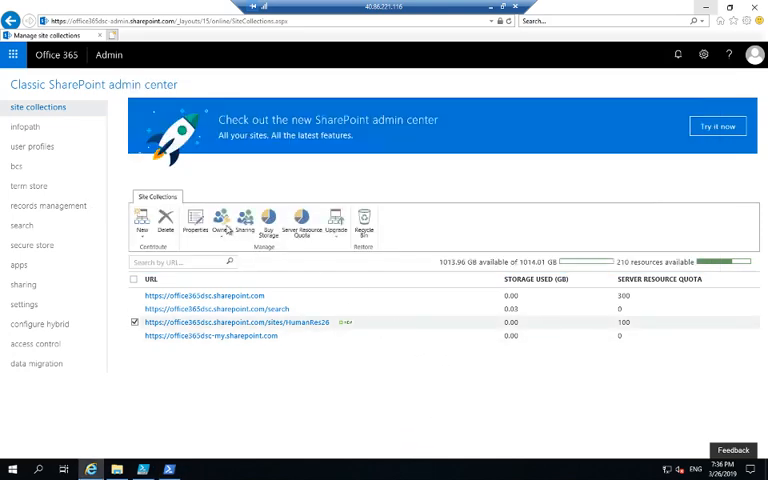
Delete the HumanRes26 site collection to the recycle bin.
{"action": "left_click", "coordinate": [165, 222]}
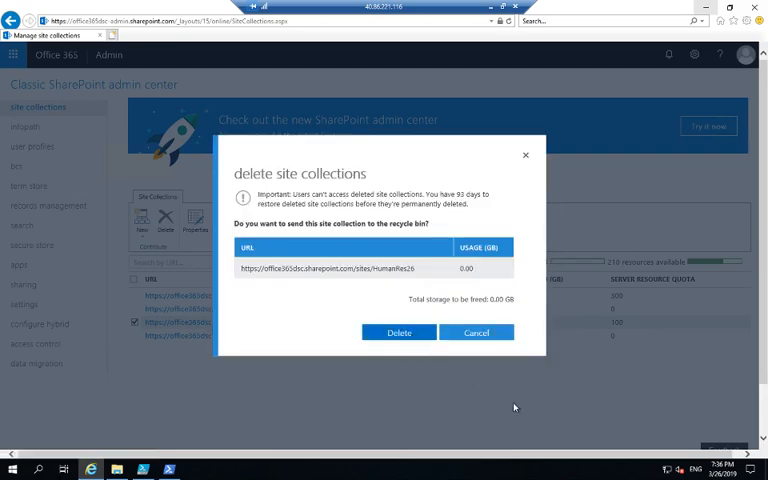
{"action": "mouse_move", "coordinate": [168, 470]}
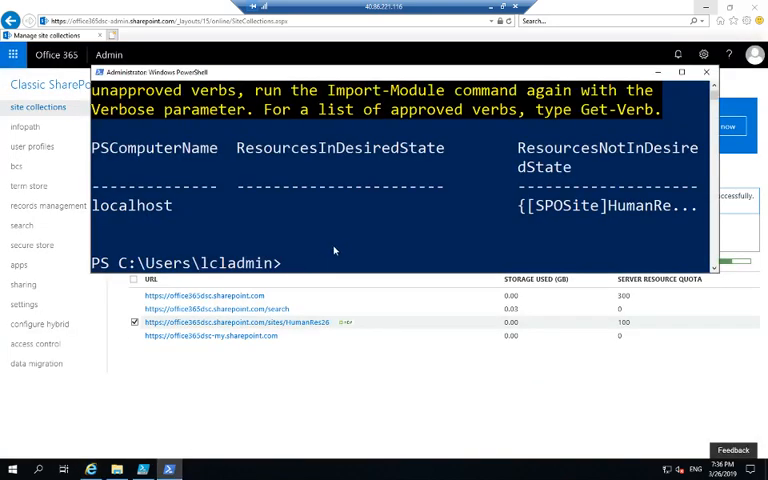
Clear the console and type Test-DscConfiguration -Detailed at the prompt again.
{"action": "type", "text": "cls"}
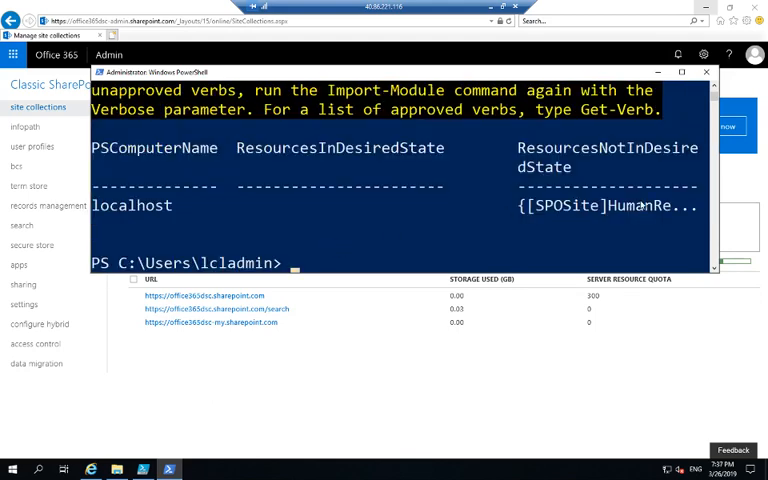
{"action": "type", "text": "Test-DscConfiguration -Detailed"}
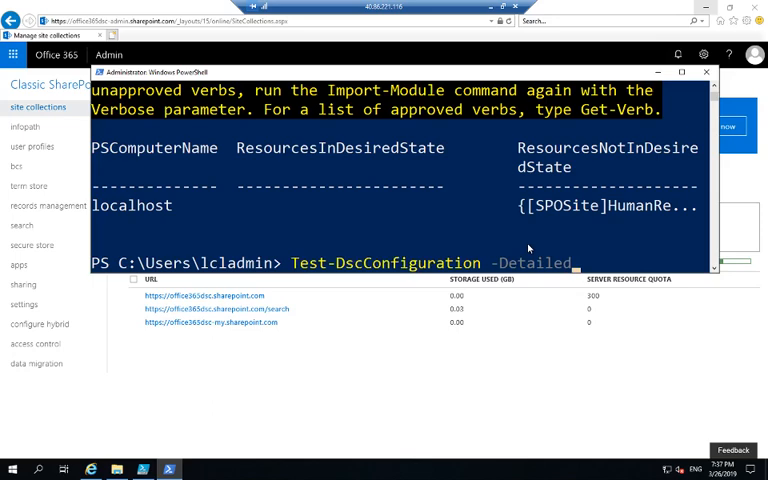